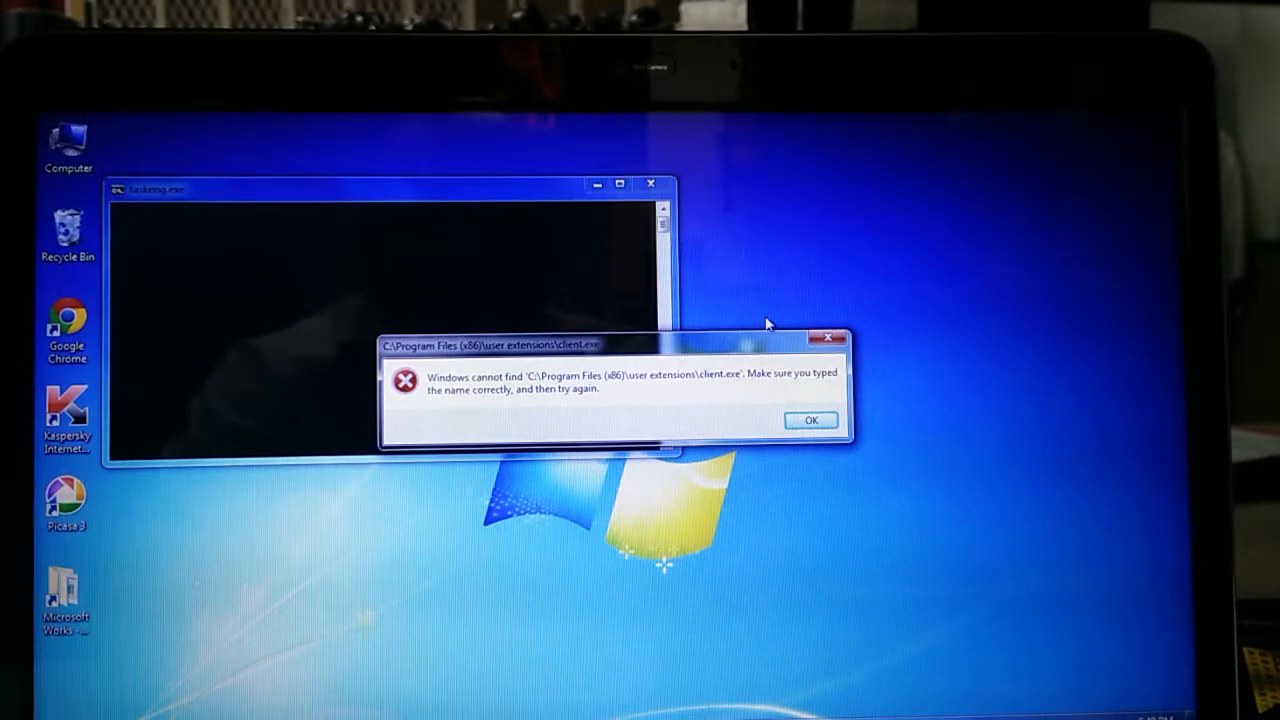
pyautogui.moveTo(660, 398)
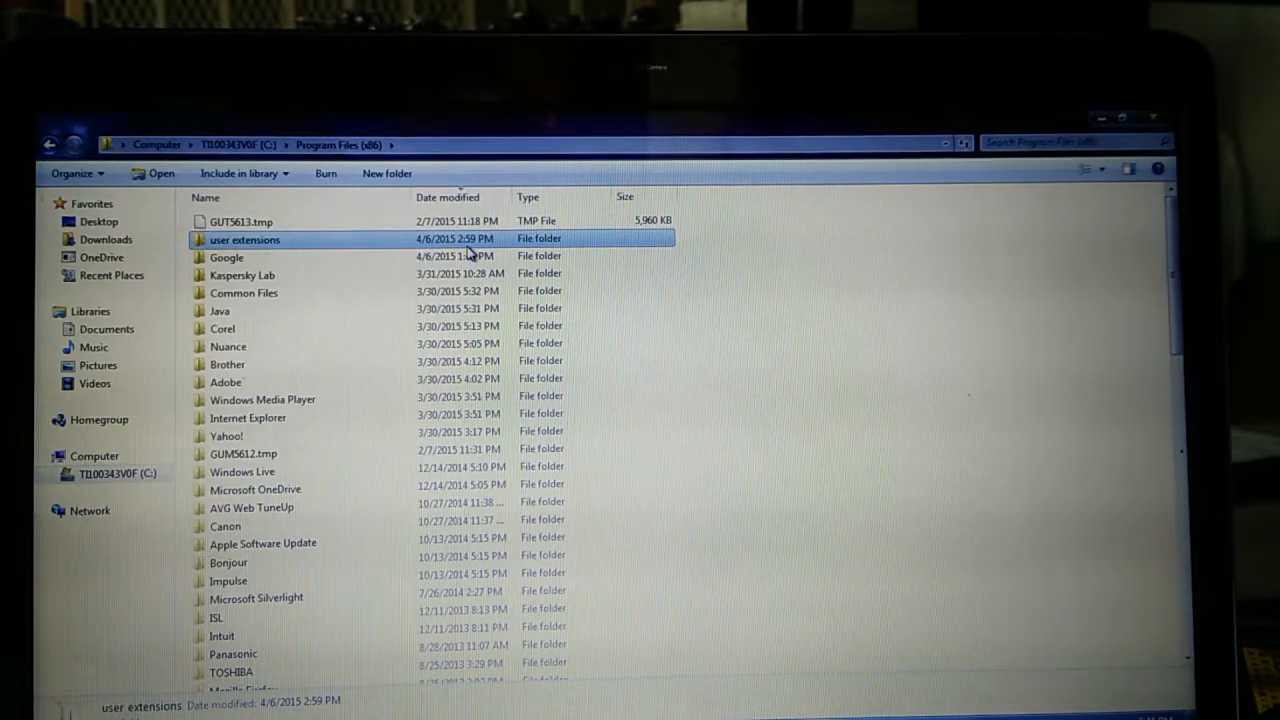
# - Open the user extensions folder inside Program Files (x86) to look for client.exe
pyautogui.doubleClick(244, 240)
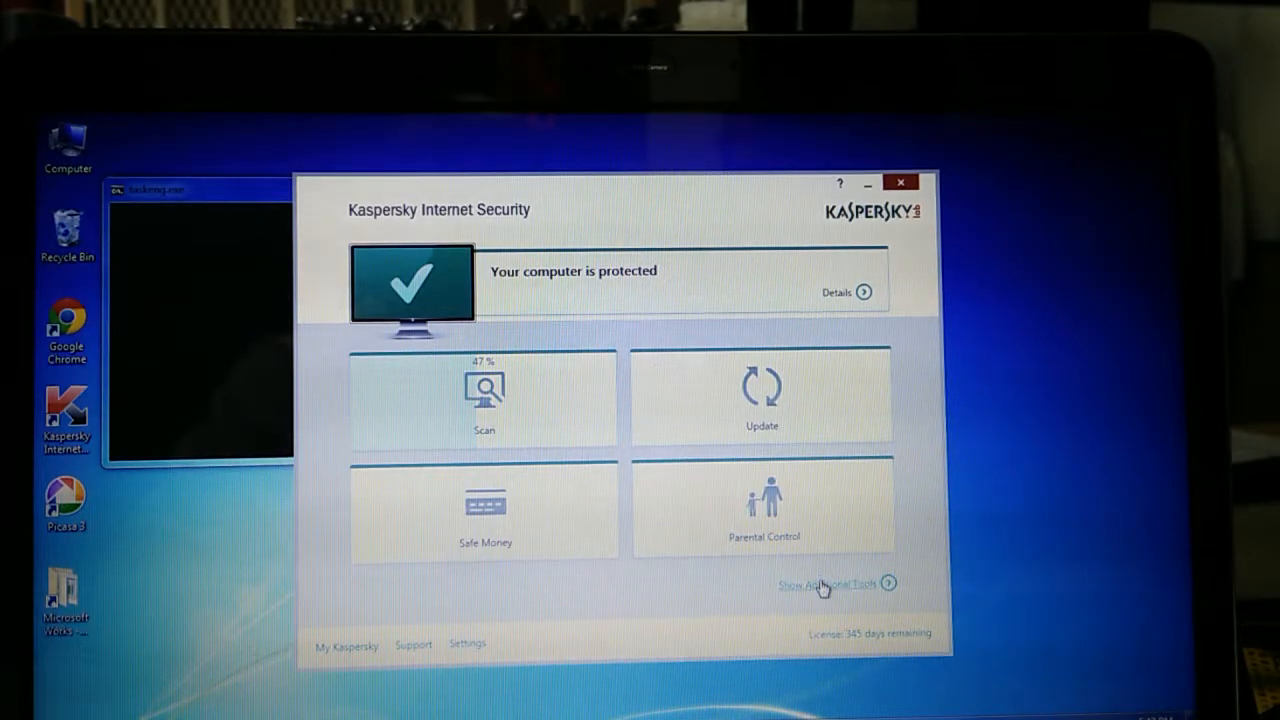
# - Show the Quarantine list via Additional Tools, revealing Client.exe and uninstall.exe
pyautogui.click(816, 584)
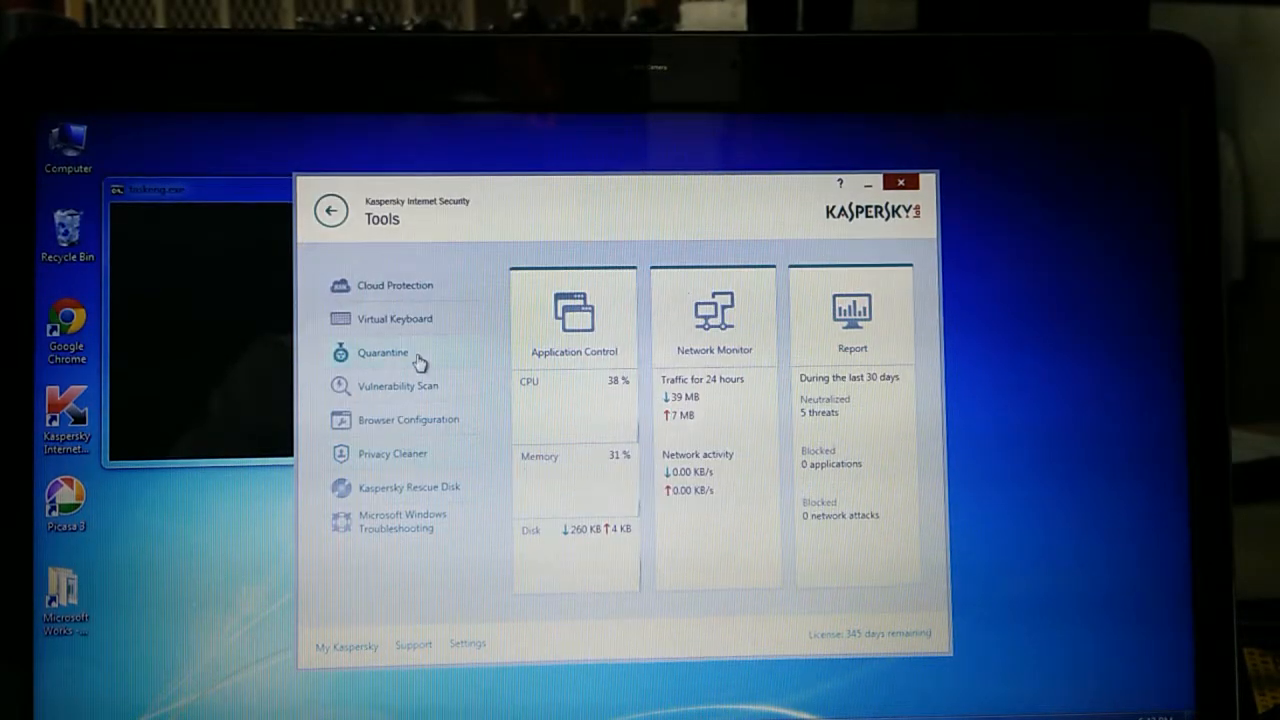
pyautogui.click(382, 352)
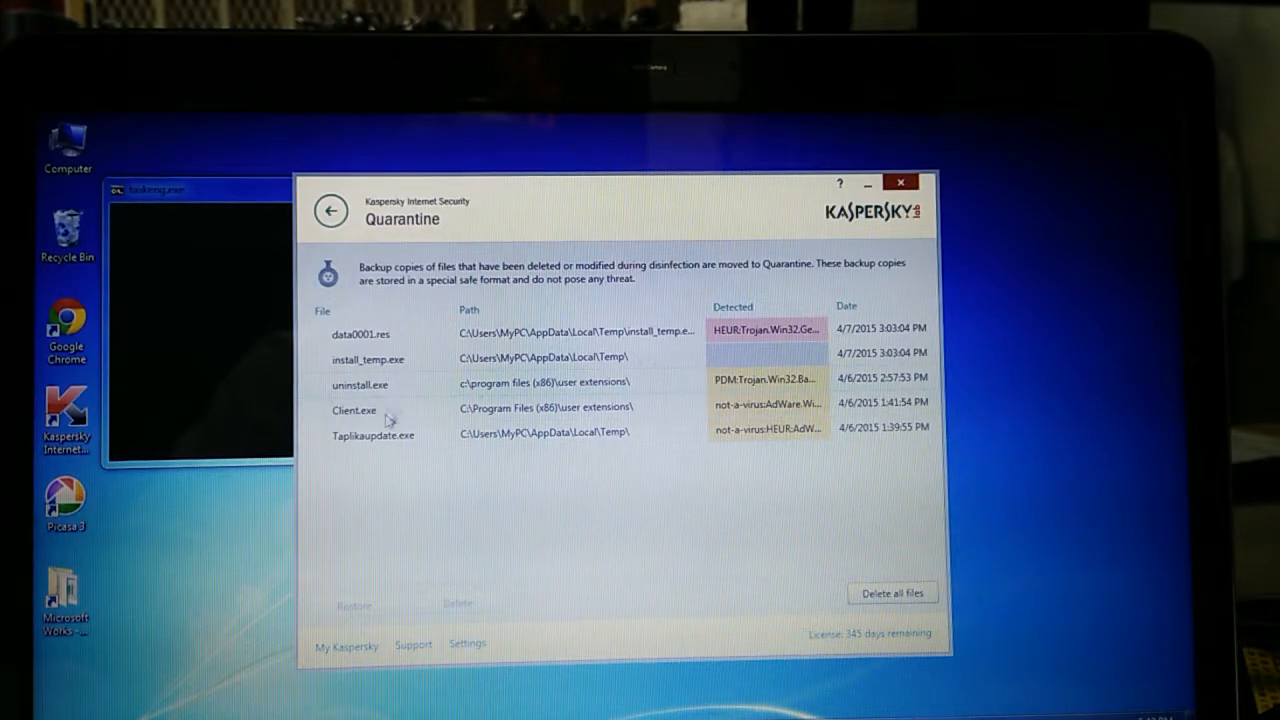
pyautogui.moveTo(538, 418)
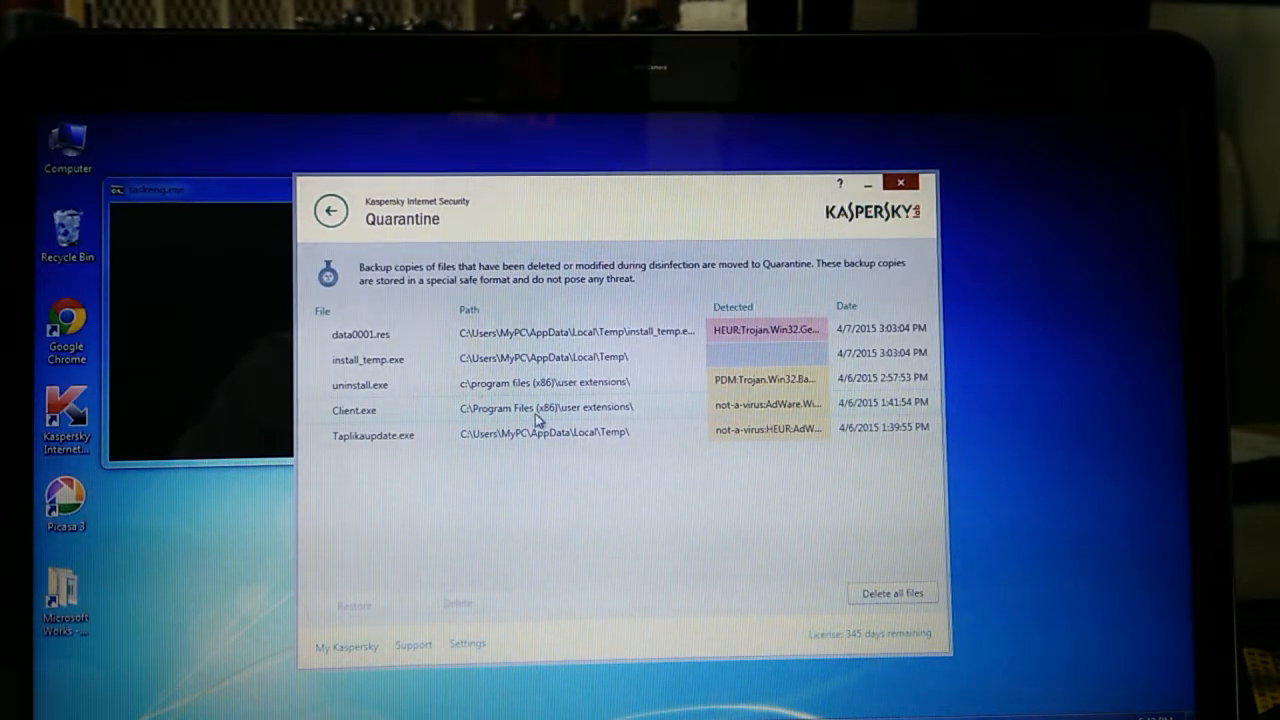
pyautogui.moveTo(760, 432)
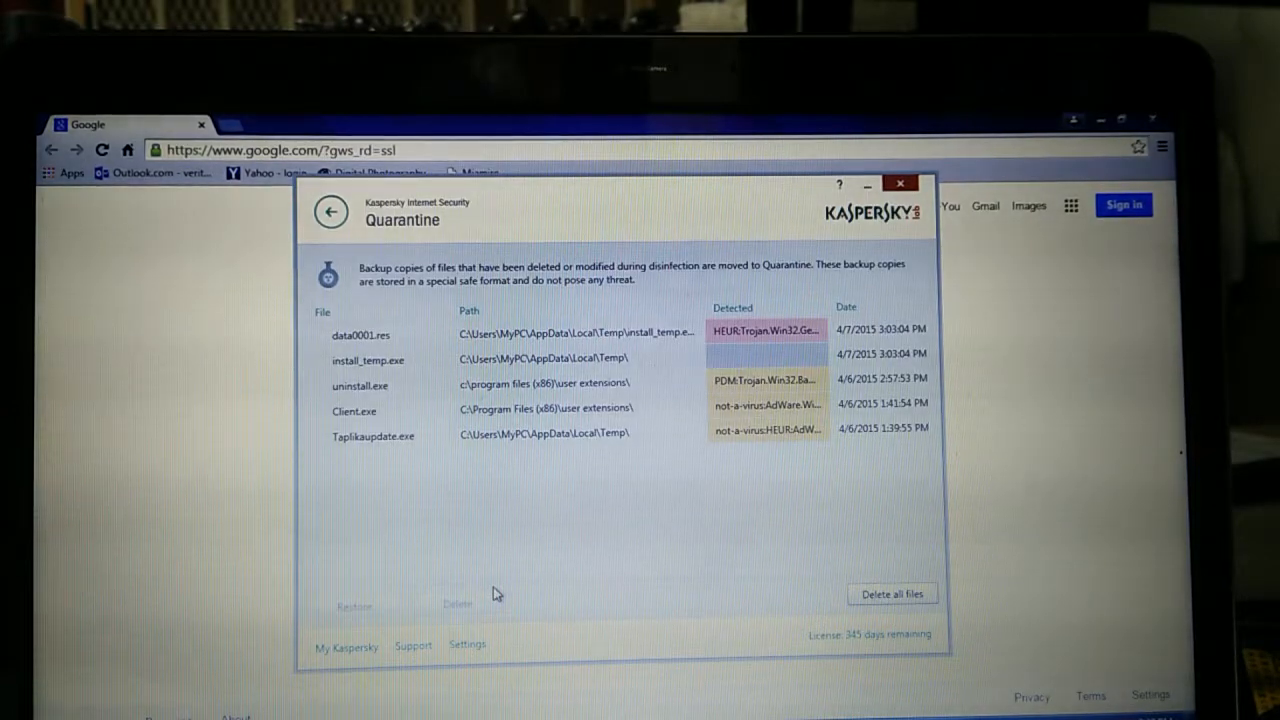
pyautogui.moveTo(500, 480)
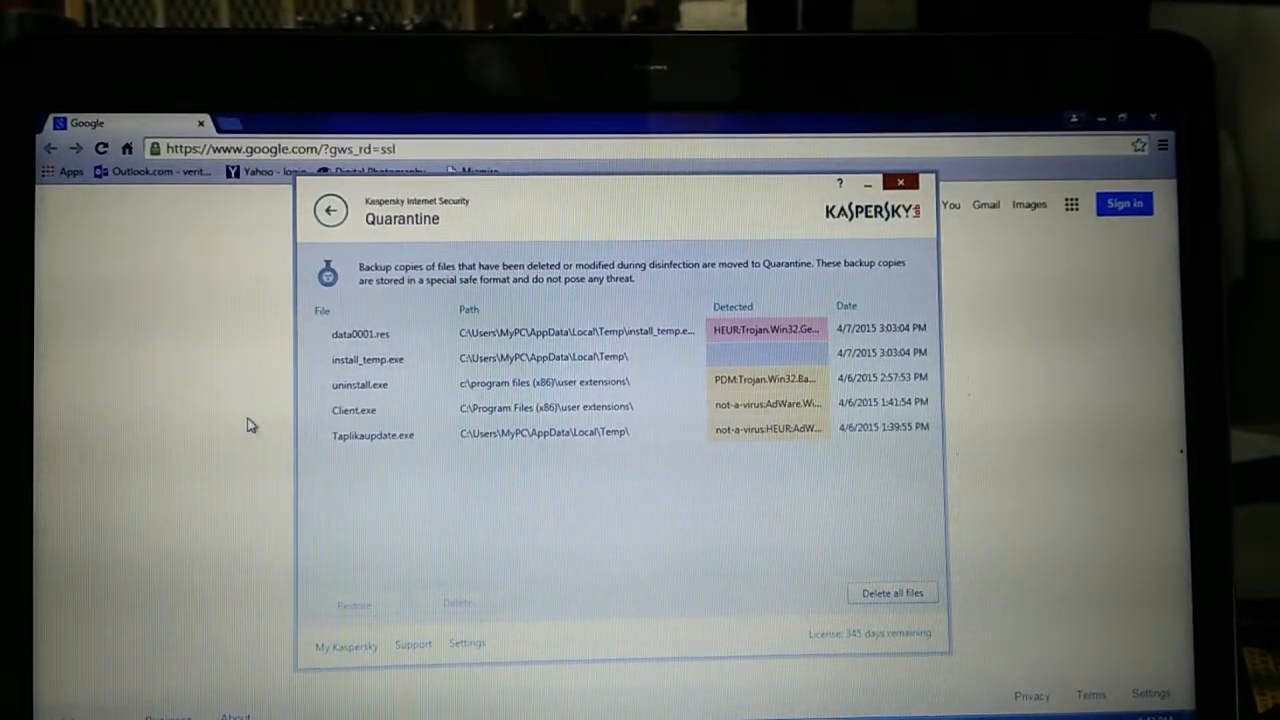
# - Back out of Quarantine and Tools to the main 'computer protected' overview
pyautogui.click(332, 212)
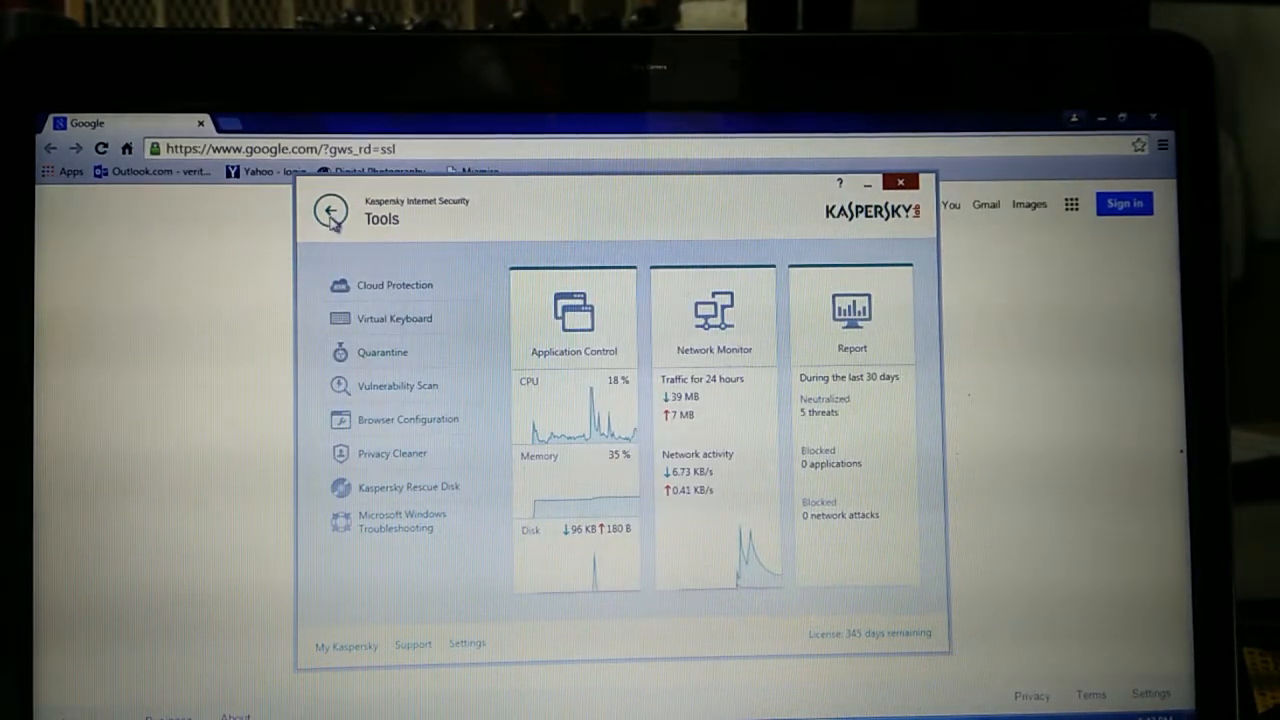
pyautogui.click(332, 212)
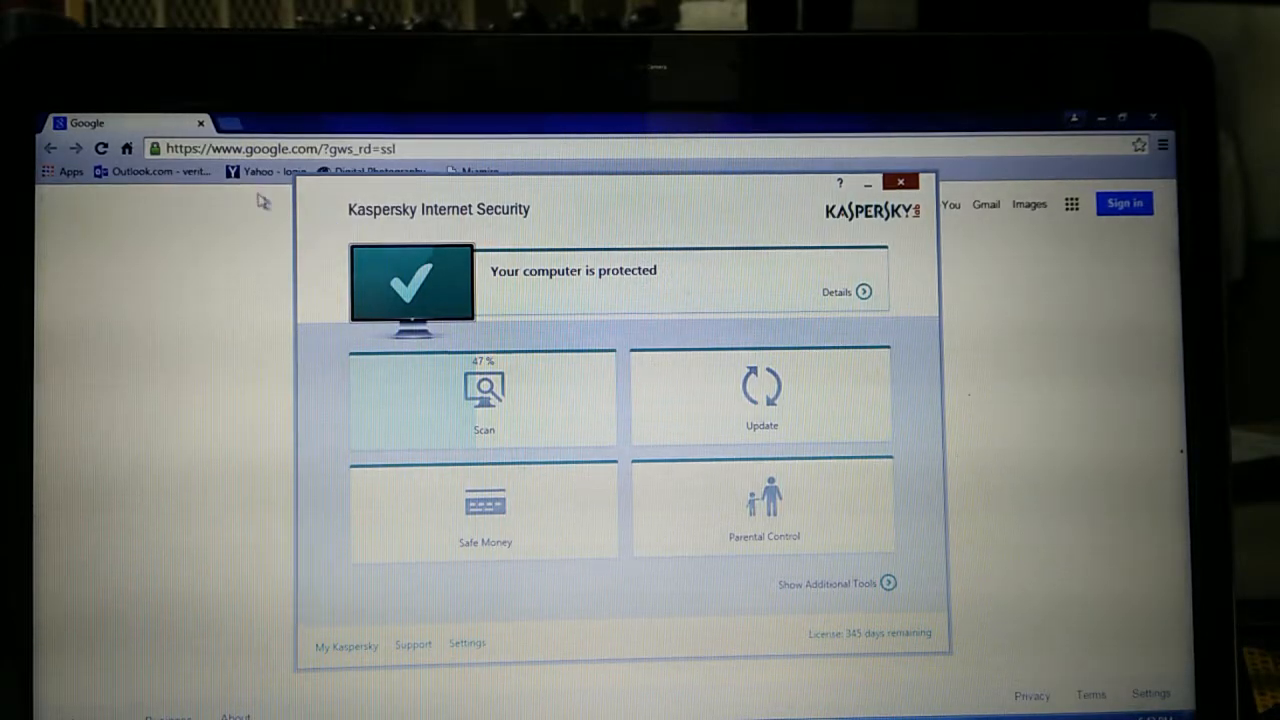
pyautogui.moveTo(270, 172)
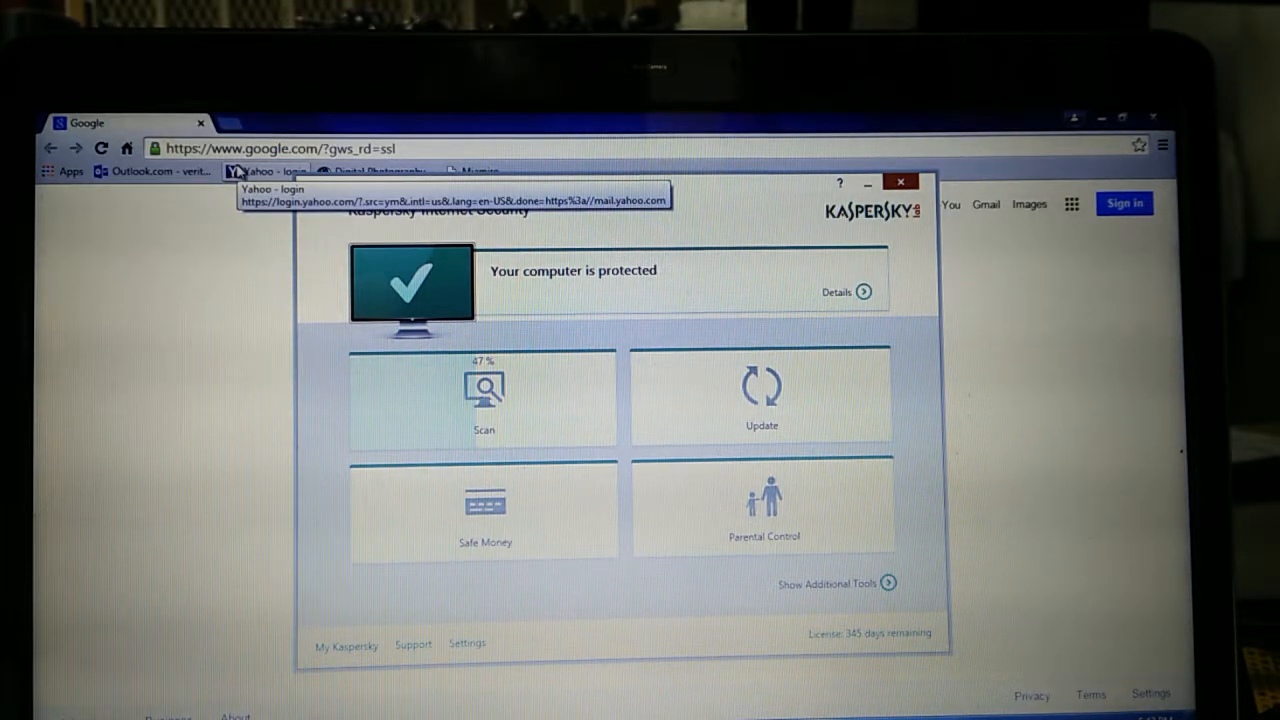